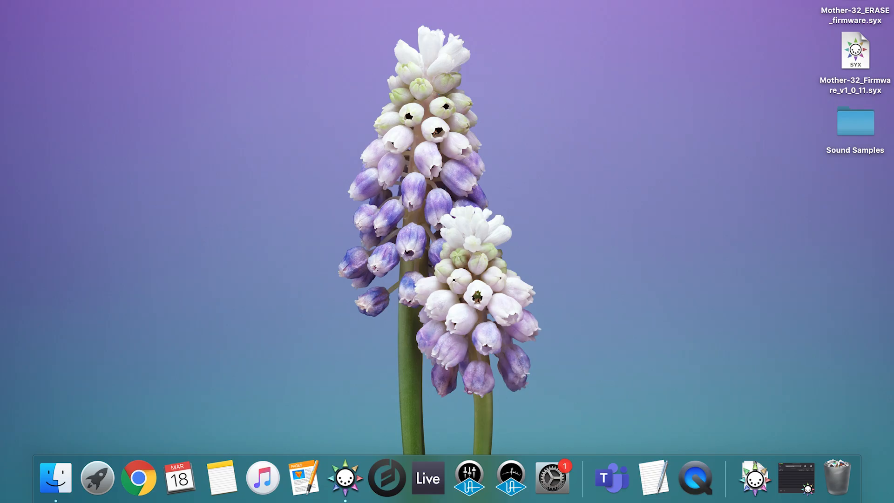
mouse_move(420, 410)
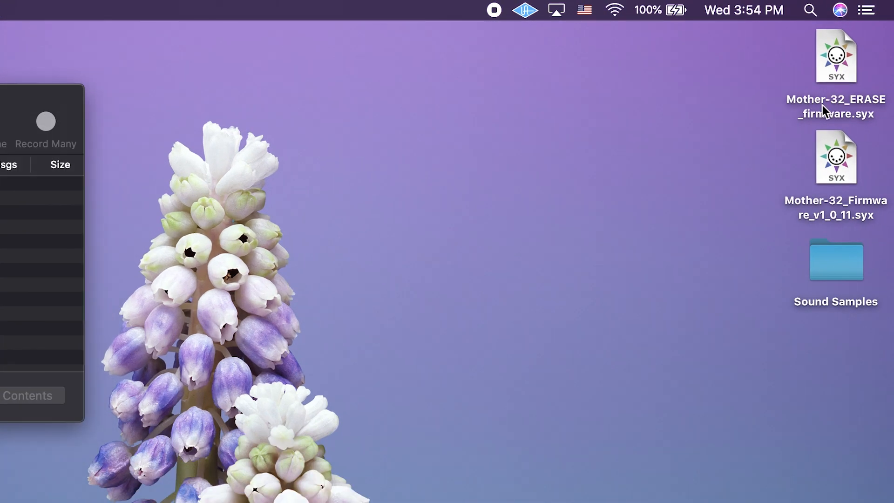
mouse_move(798, 94)
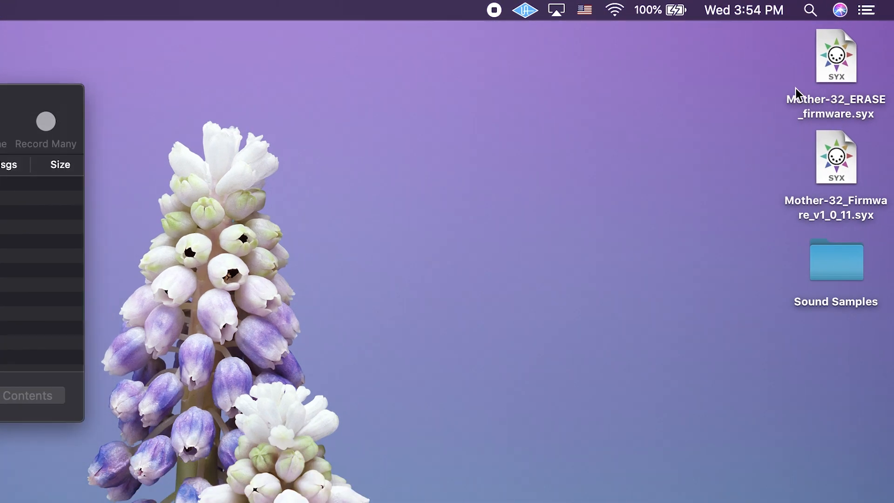
Step: Add the Mother-32 ERASE and Firmware v1.0.11 .syx files to the library as references
click(834, 56)
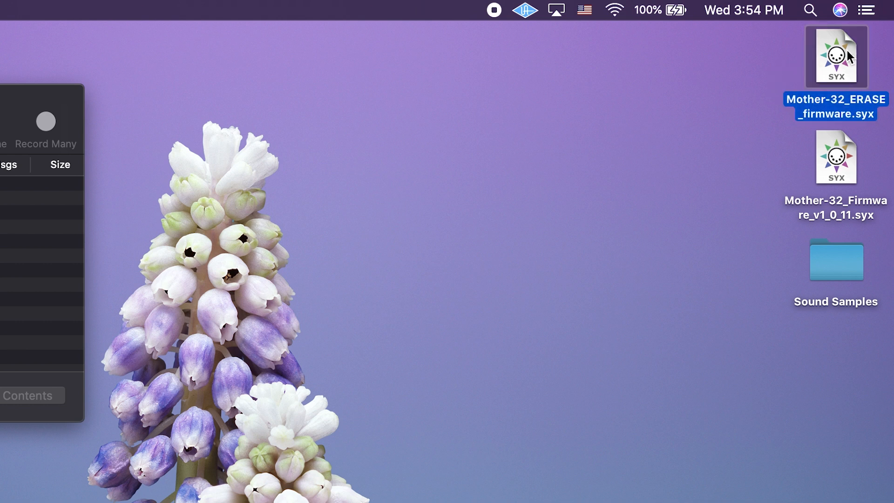
drag(835, 55, 293, 228)
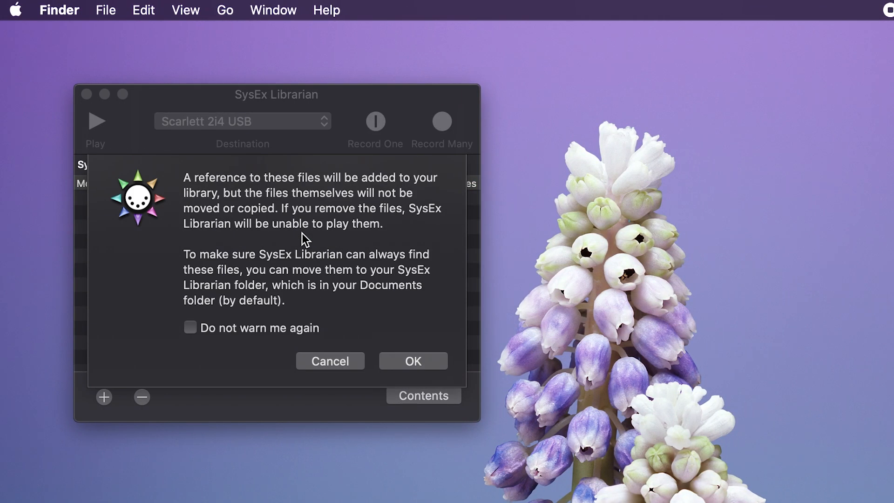
click(412, 361)
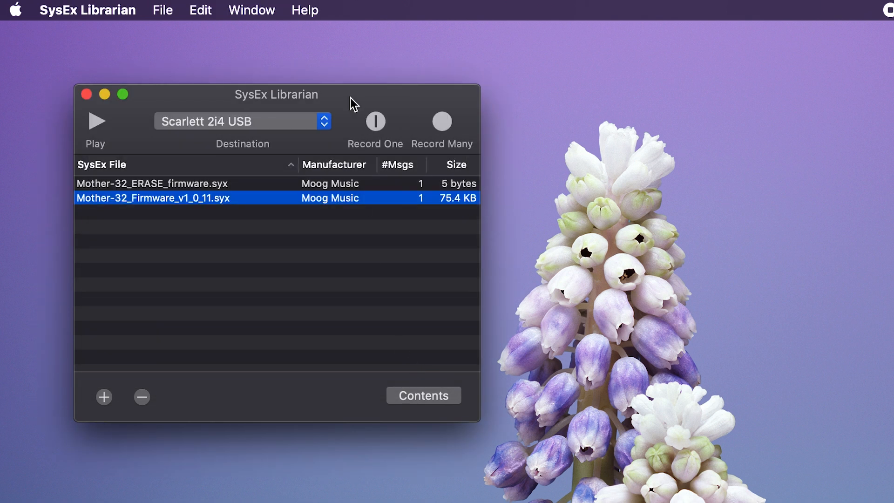
click(241, 121)
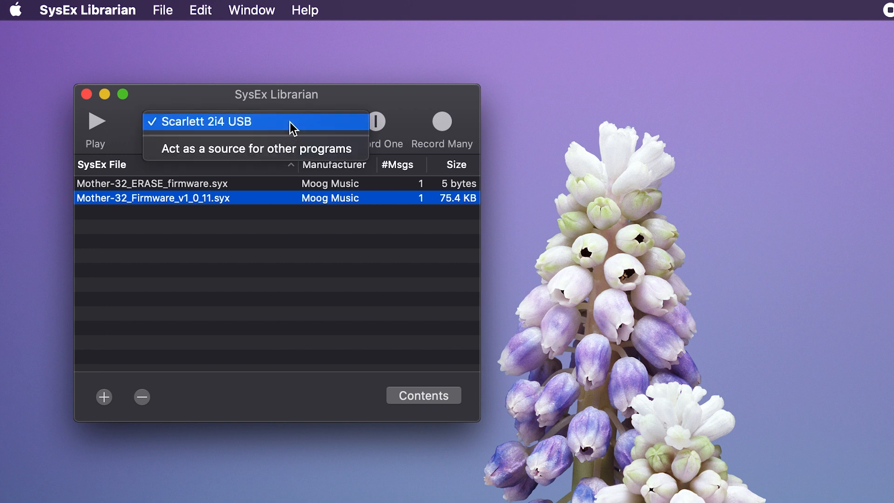
click(211, 121)
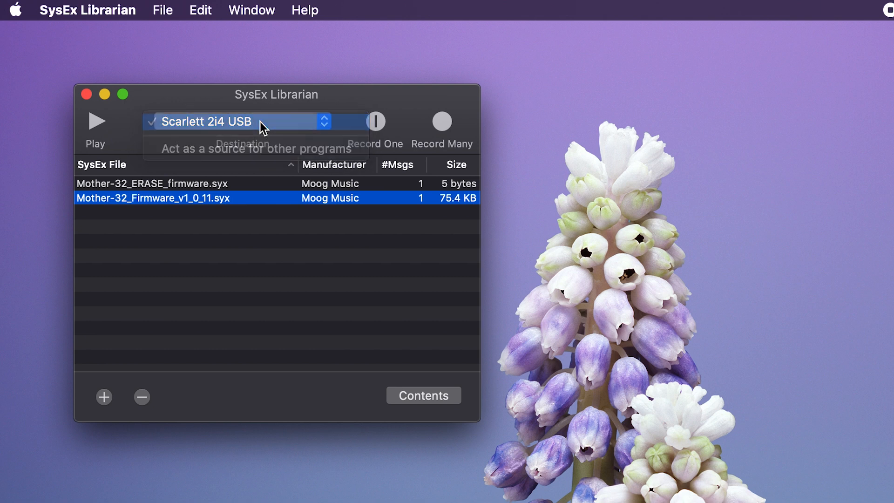
click(151, 183)
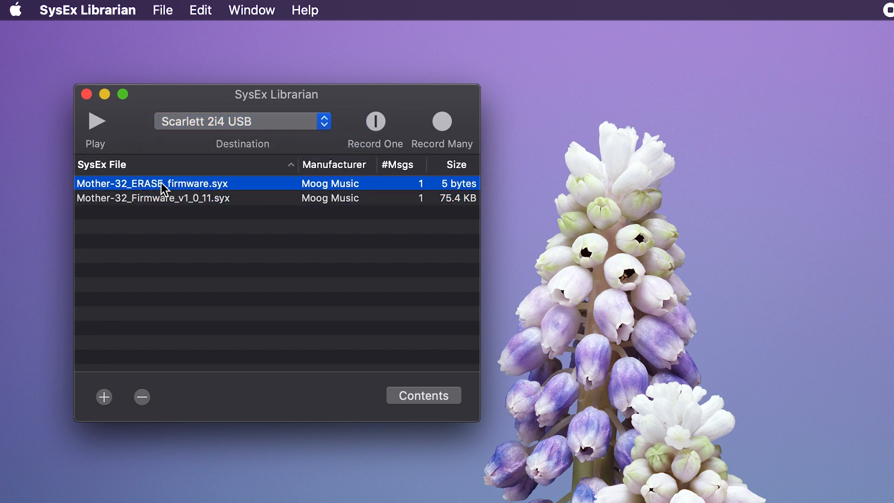
mouse_move(169, 180)
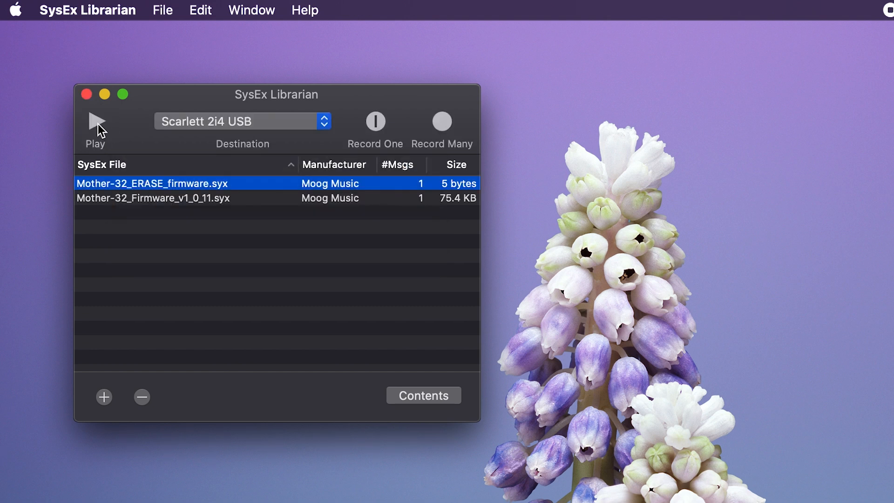
Step: Play Mother-32_ERASE_firmware.syx to the synth via Scarlett 2i4 USB
click(96, 121)
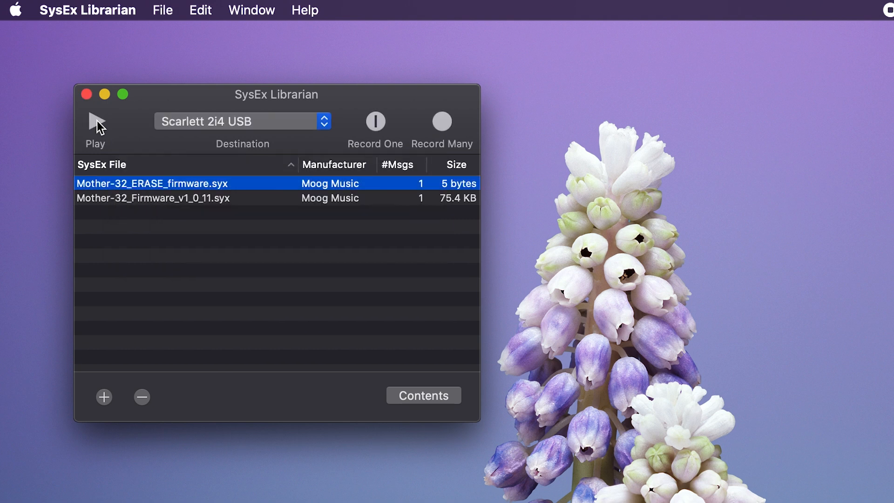
mouse_move(98, 120)
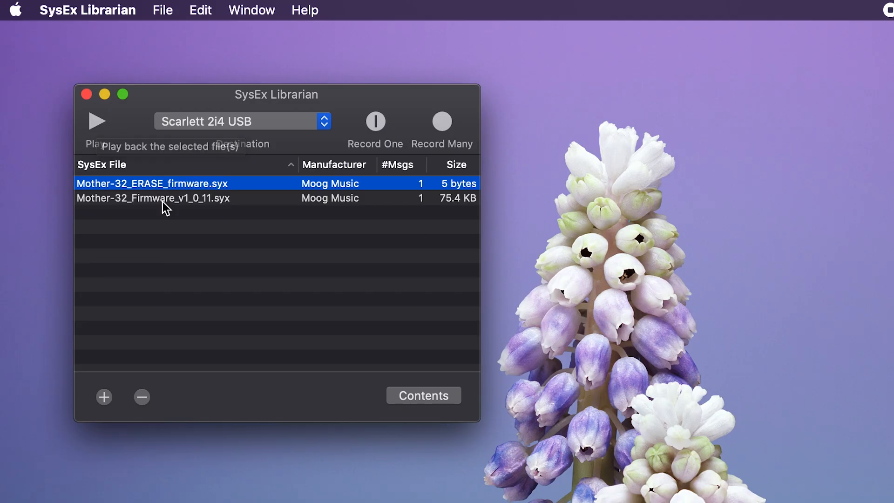
Step: Play Mother-32_Firmware_v1_0_11.syx to the synth via Scarlett 2i4 USB
click(152, 197)
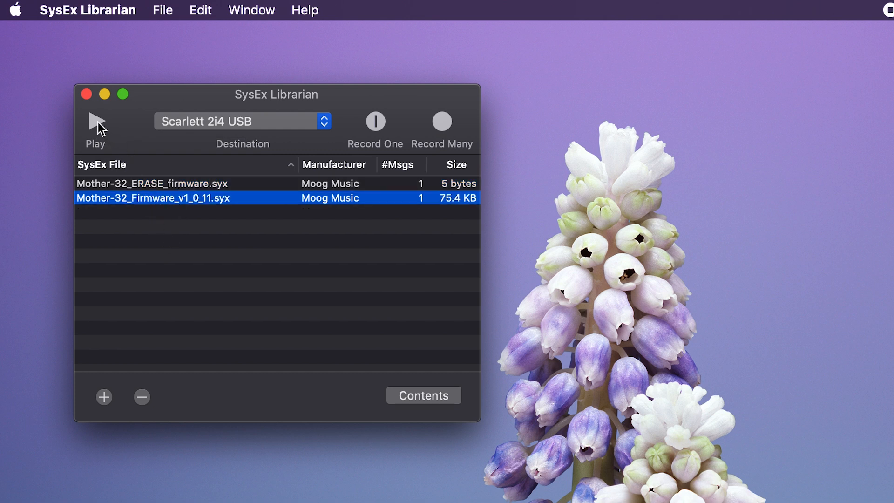
click(95, 121)
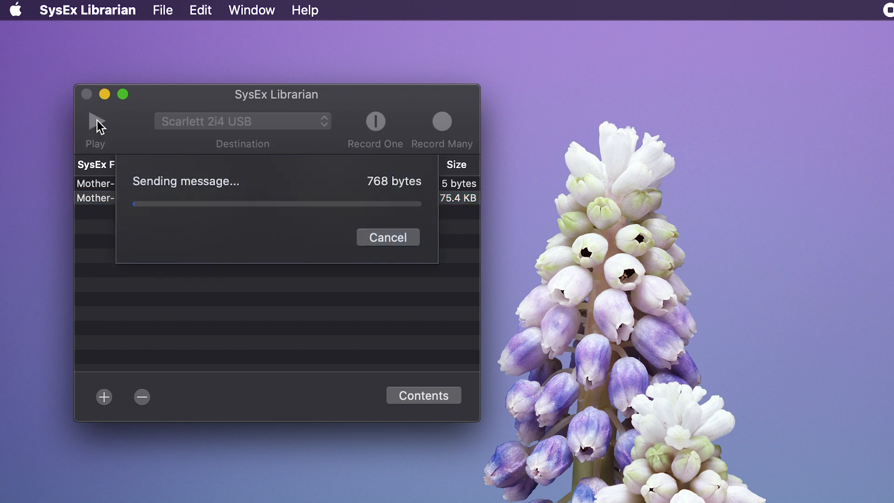